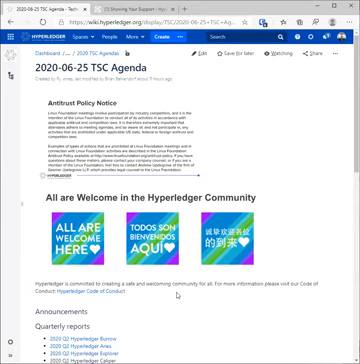
- Scroll the TSC agenda down to the quarterly report link for 2020 Q2 Hyperledger Burrow
{"action": "scroll", "scroll_direction": "down", "scroll_amount": 3}
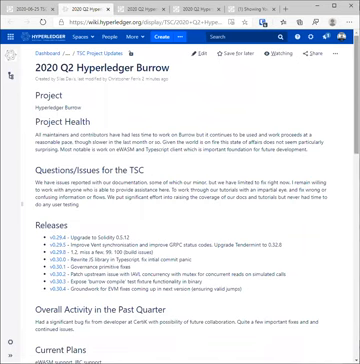
- Scroll through the 2020 Q2 Hyperledger Burrow report
{"action": "scroll", "scroll_direction": "down", "scroll_amount": 3}
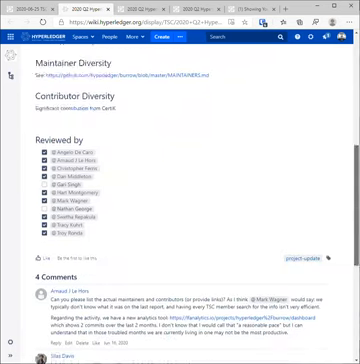
{"action": "scroll", "scroll_direction": "down", "scroll_amount": 3}
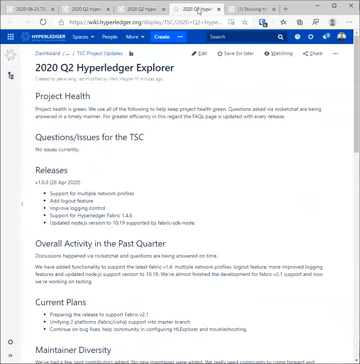
{"action": "scroll", "scroll_direction": "down", "scroll_amount": 3}
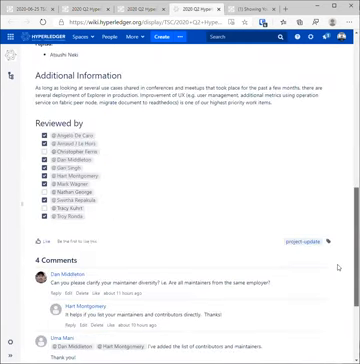
{"action": "scroll", "scroll_direction": "down", "scroll_amount": 3}
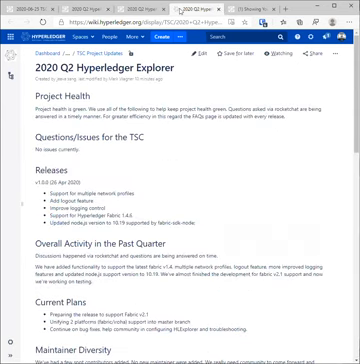
{"action": "scroll", "scroll_direction": "down", "scroll_amount": 3}
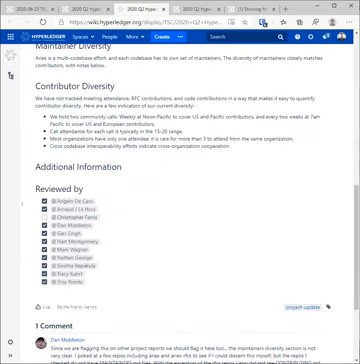
{"action": "scroll", "scroll_direction": "down", "scroll_amount": 3}
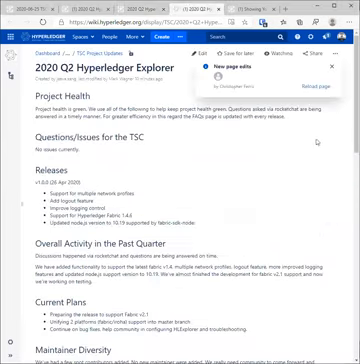
{"action": "scroll", "scroll_direction": "down", "scroll_amount": 3}
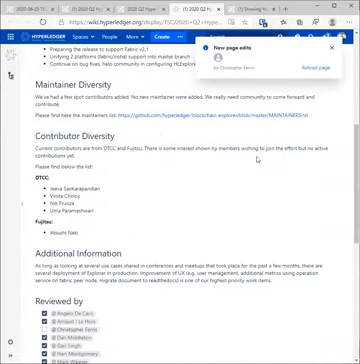
{"action": "scroll", "scroll_direction": "down", "scroll_amount": 3}
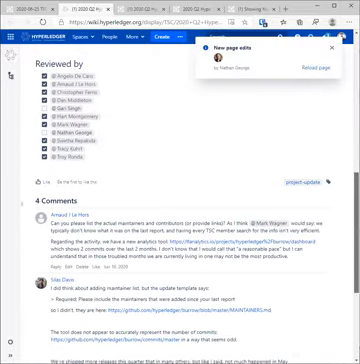
{"action": "scroll", "scroll_direction": "down", "scroll_amount": 3}
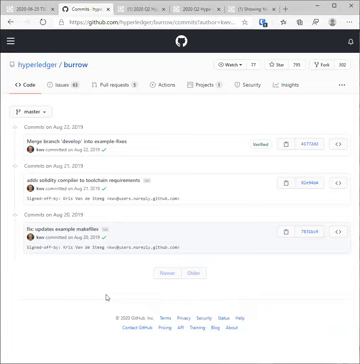
{"action": "mouse_move", "coordinate": [105, 296]}
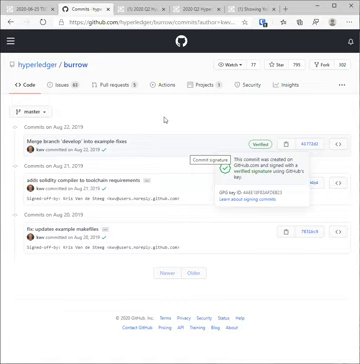
{"action": "mouse_move", "coordinate": [194, 108]}
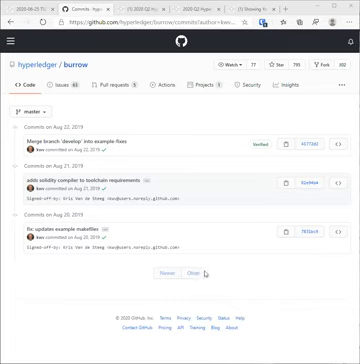
{"action": "mouse_move", "coordinate": [80, 296]}
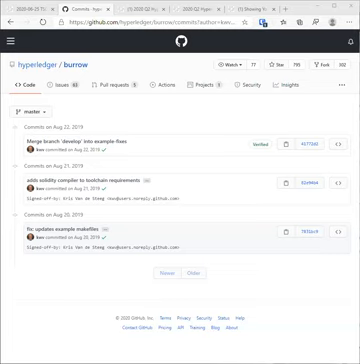
{"action": "mouse_move", "coordinate": [80, 298]}
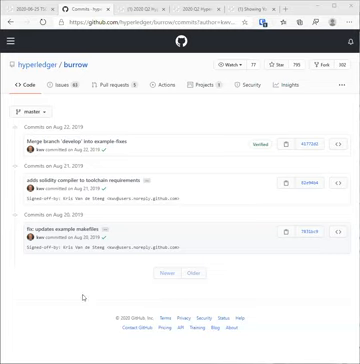
{"action": "mouse_move", "coordinate": [83, 296]}
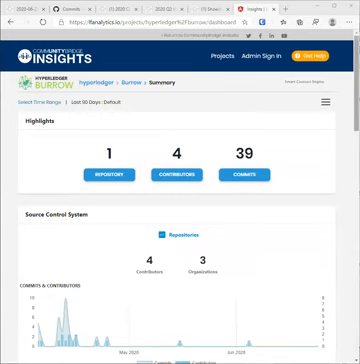
- Scroll Burrow's summary dashboard showing 1 repository, 4 contributors and 39 commits
{"action": "scroll", "scroll_direction": "down", "scroll_amount": 3}
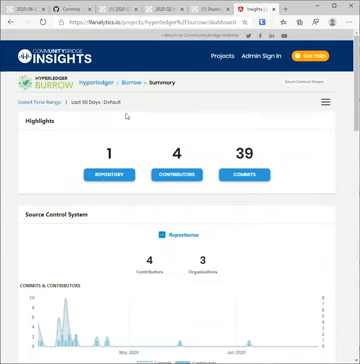
{"action": "mouse_move", "coordinate": [35, 202]}
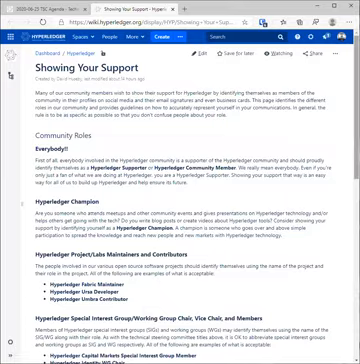
{"action": "scroll", "scroll_direction": "down", "scroll_amount": 3}
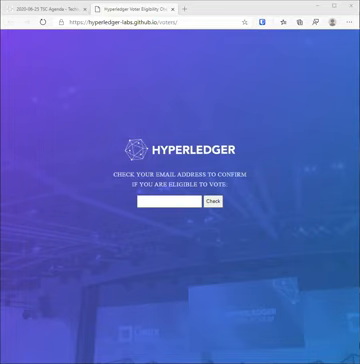
{"action": "mouse_move", "coordinate": [159, 227]}
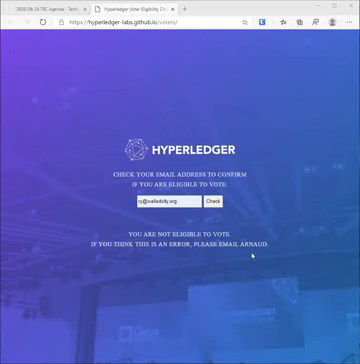
{"action": "mouse_move", "coordinate": [336, 43]}
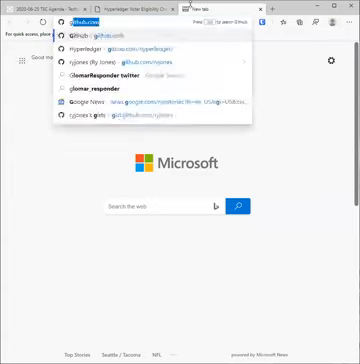
- Enter github.com/hyperledger-labs/voters in a new tab's address bar
{"action": "type", "text": "github.com/hyperledger-labs/"}
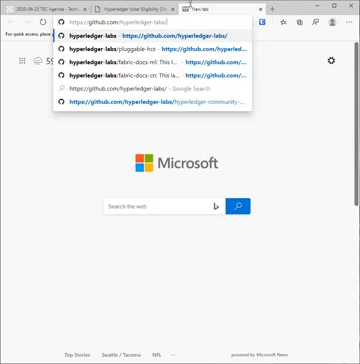
{"action": "type", "text": "voters"}
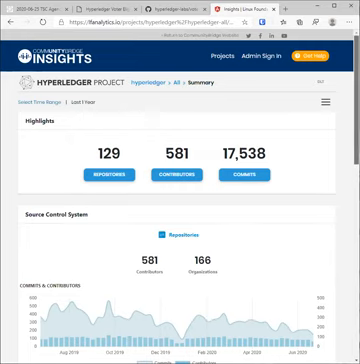
{"action": "scroll", "scroll_direction": "down", "scroll_amount": 3}
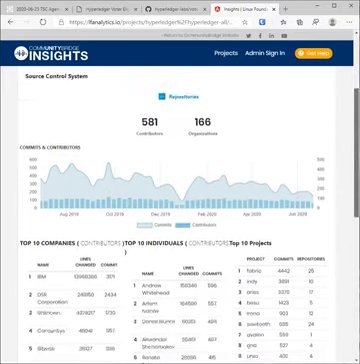
{"action": "scroll", "scroll_direction": "down", "scroll_amount": 3}
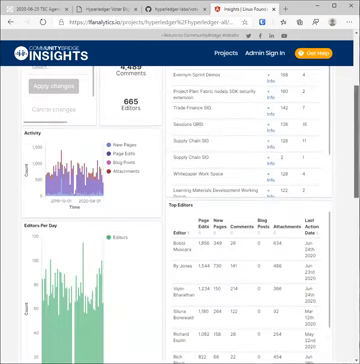
{"action": "scroll", "scroll_direction": "down", "scroll_amount": 3}
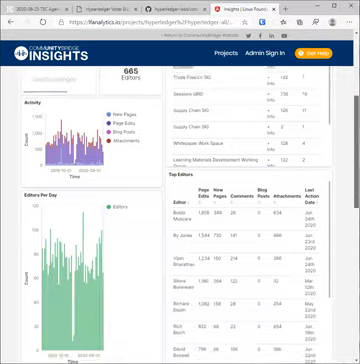
{"action": "scroll", "scroll_direction": "down", "scroll_amount": 3}
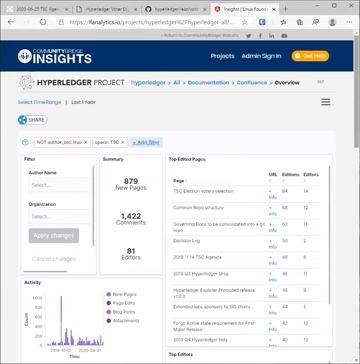
- Scroll the TSC-filtered wiki dashboard through Top Edited Pages and Top Editors
{"action": "scroll", "scroll_direction": "down", "scroll_amount": 3}
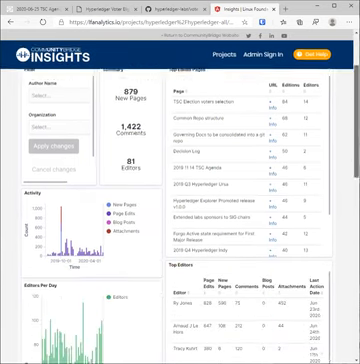
{"action": "scroll", "scroll_direction": "down", "scroll_amount": 3}
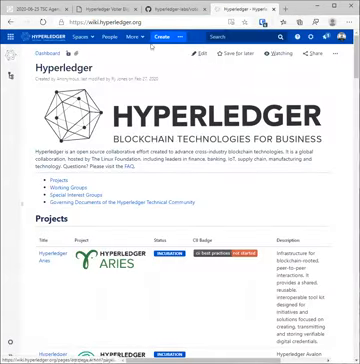
- Search the wiki for '2020 e', view the TSC Election 2020 Plan, then go back
{"action": "left_click", "coordinate": [217, 35]}
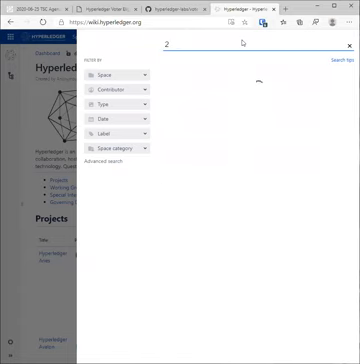
{"action": "type", "text": "2020 e"}
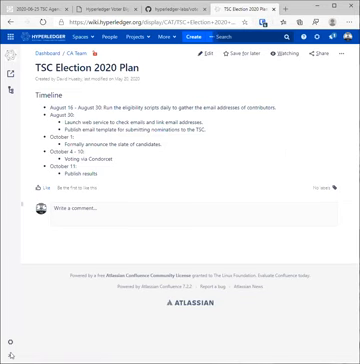
{"action": "left_click", "coordinate": [17, 37]}
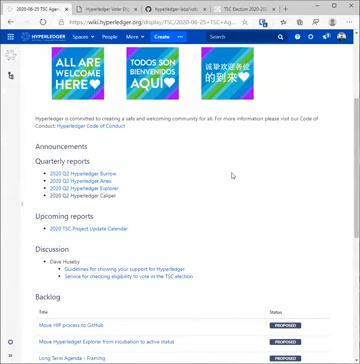
- Scroll the 2020-06-25 TSC Agenda down to the Backlog section
{"action": "scroll", "scroll_direction": "down", "scroll_amount": 3}
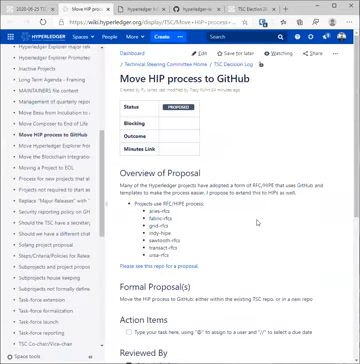
{"action": "scroll", "scroll_direction": "down", "scroll_amount": 3}
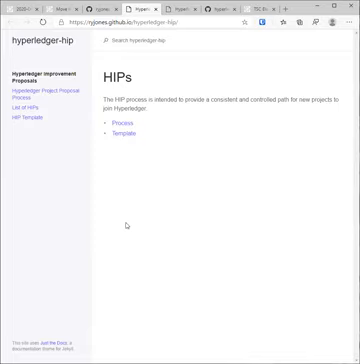
{"action": "mouse_move", "coordinate": [135, 218]}
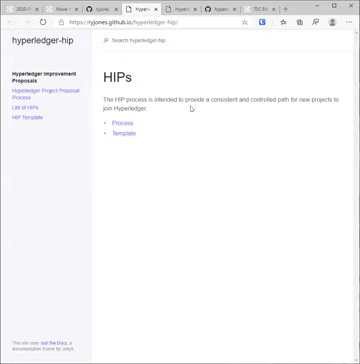
{"action": "mouse_move", "coordinate": [200, 147]}
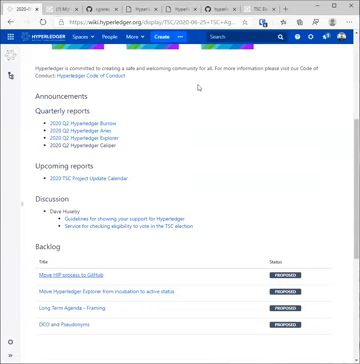
{"action": "mouse_move", "coordinate": [206, 91]}
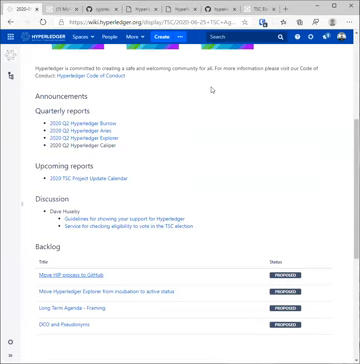